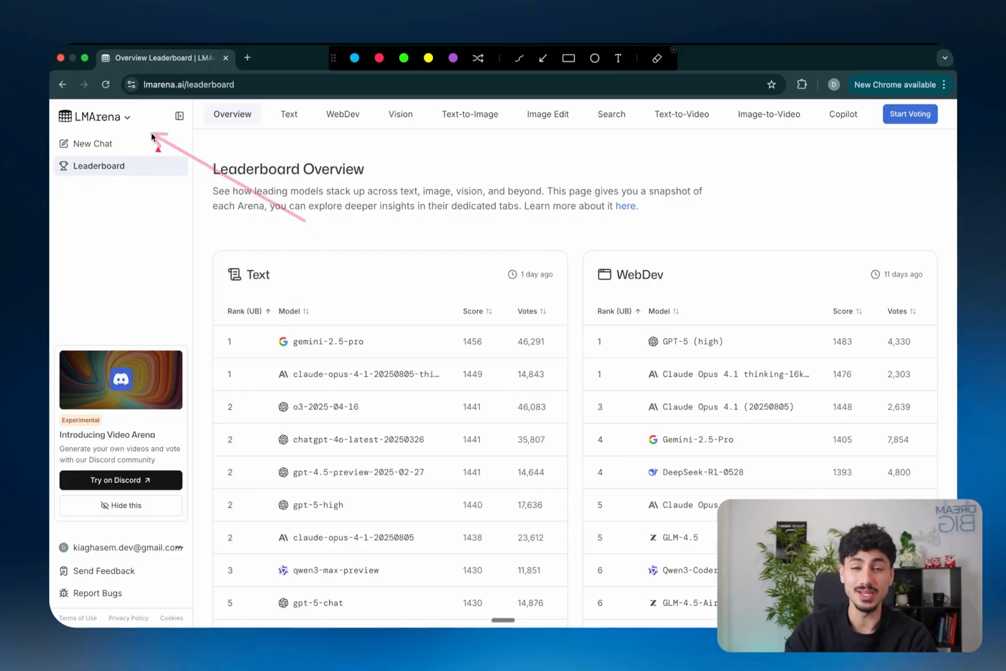
Start a new battle, send the 'Write a poem about tress' prompt, and compare both poems.
scroll(down, 3)
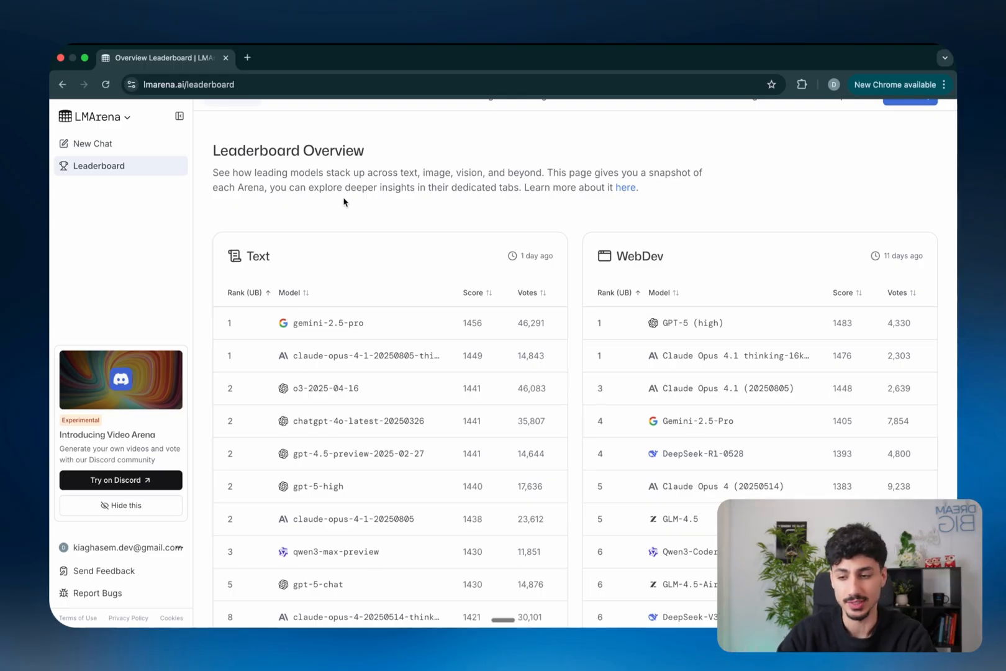
click(92, 142)
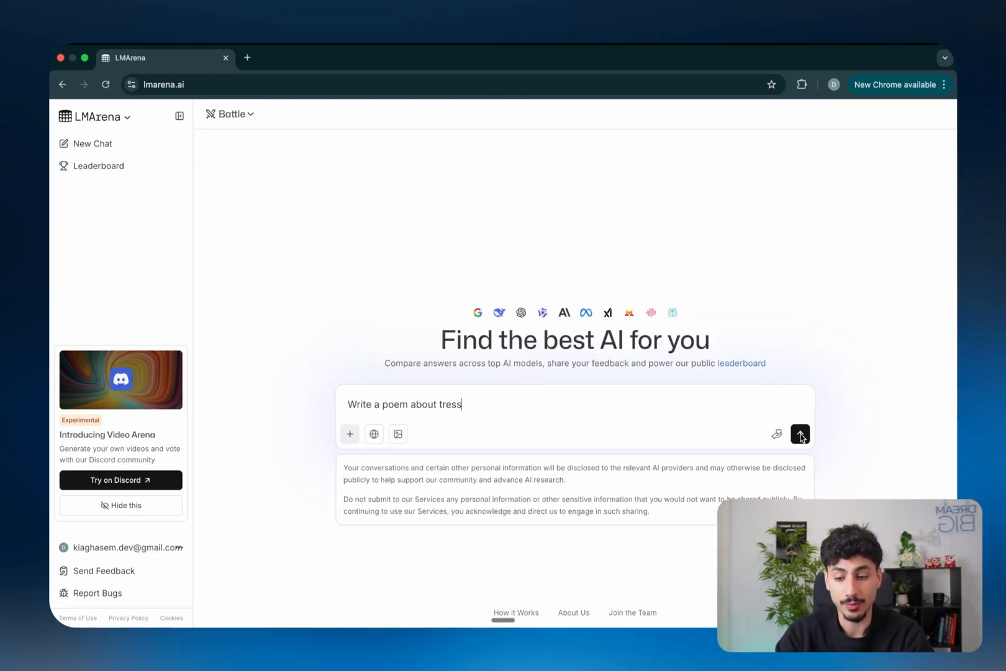
click(799, 433)
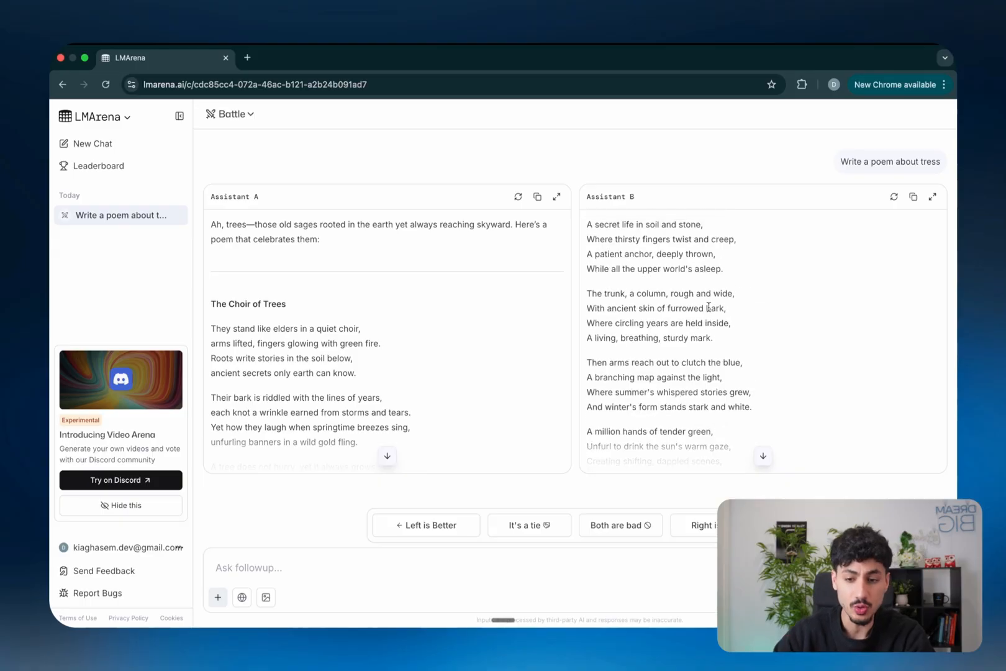
scroll(down, 3)
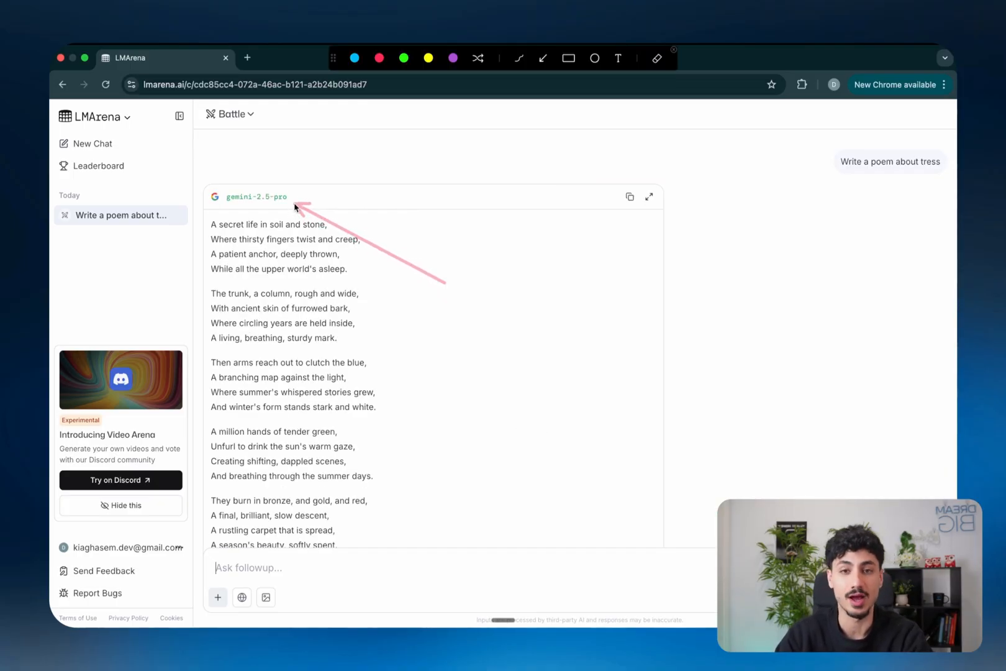
Scroll the leaderboard's Text, WebDev, Vision, Text-to-Image and video ranking tables.
click(98, 166)
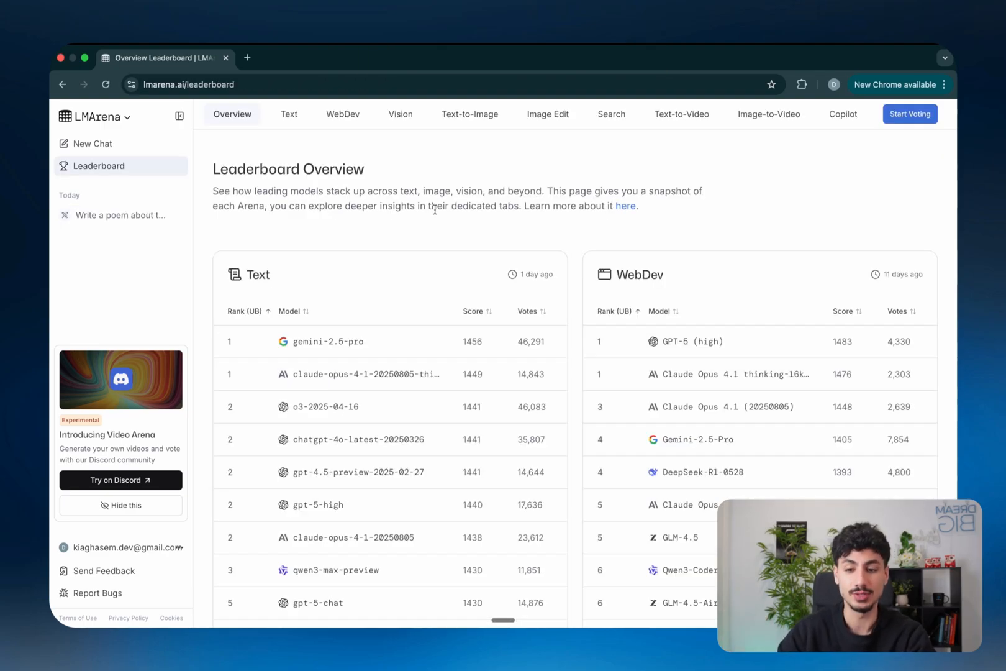
scroll(down, 3)
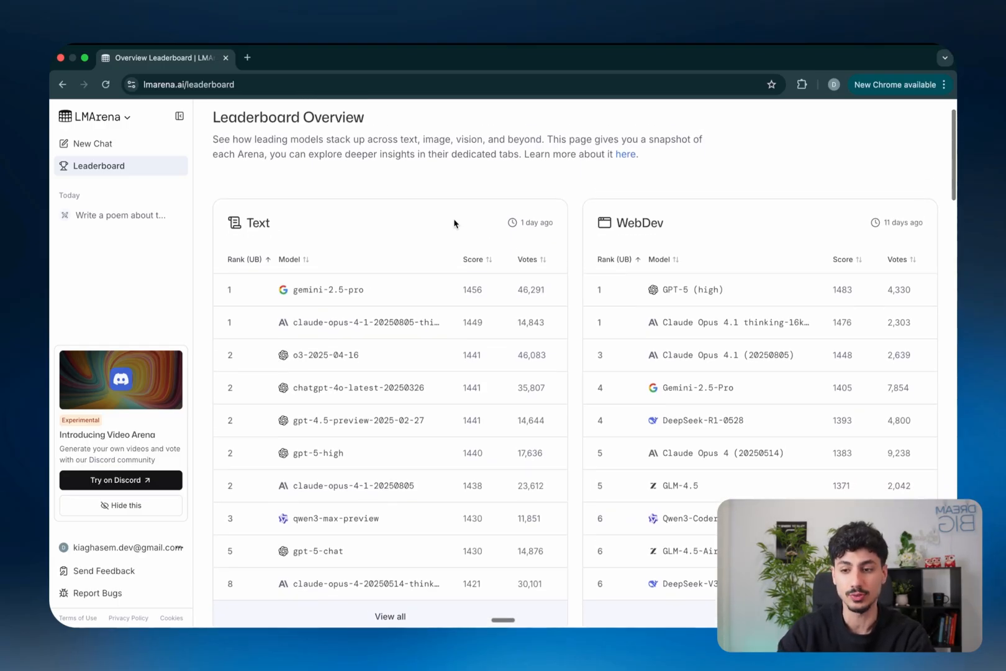
mouse_move(455, 223)
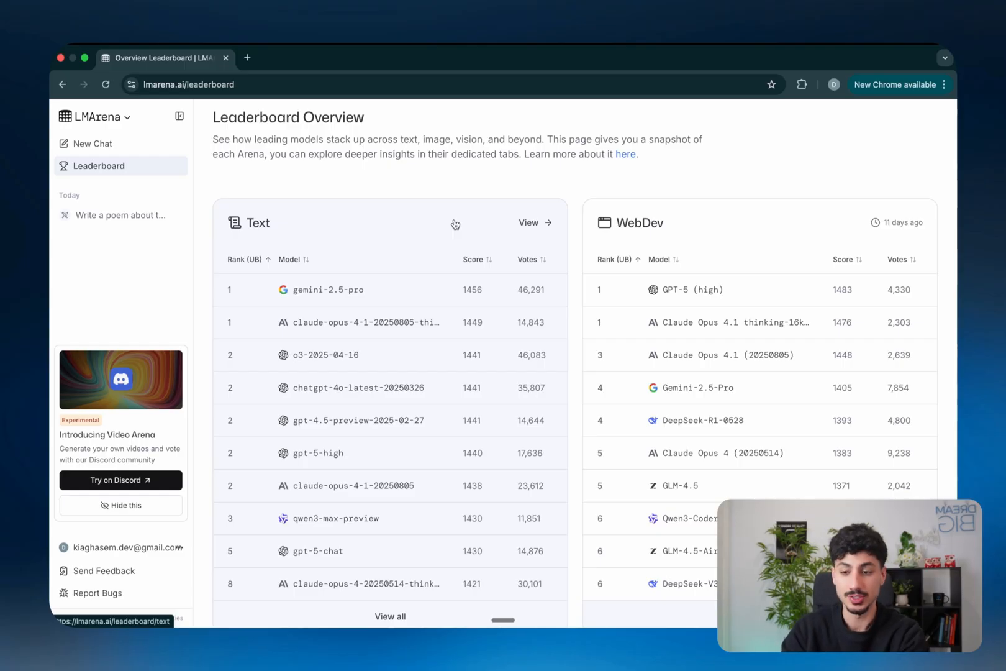
mouse_move(353, 270)
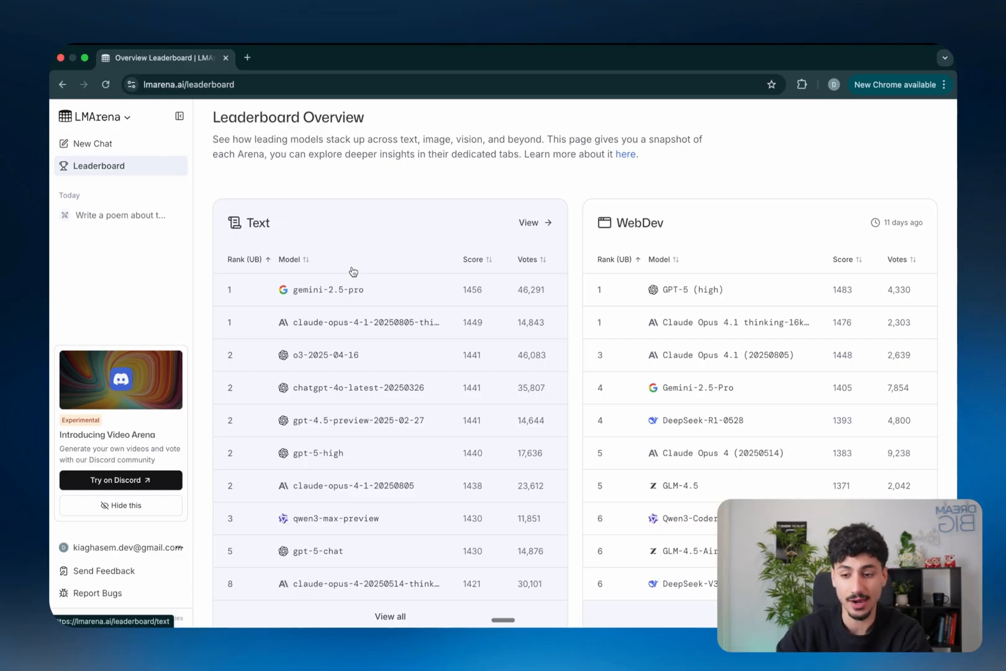
mouse_move(655, 296)
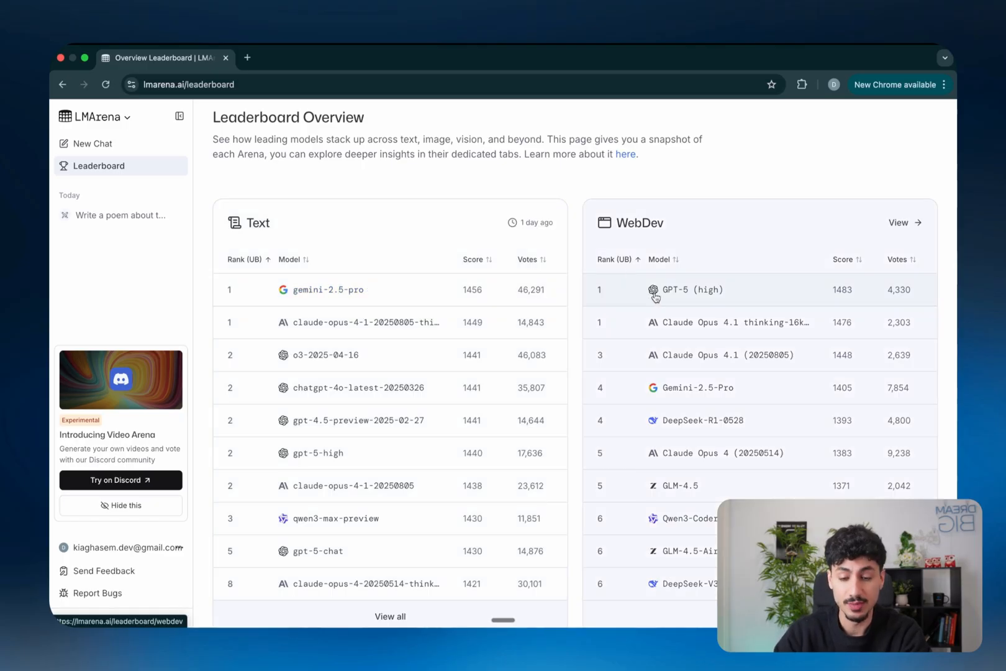
mouse_move(689, 290)
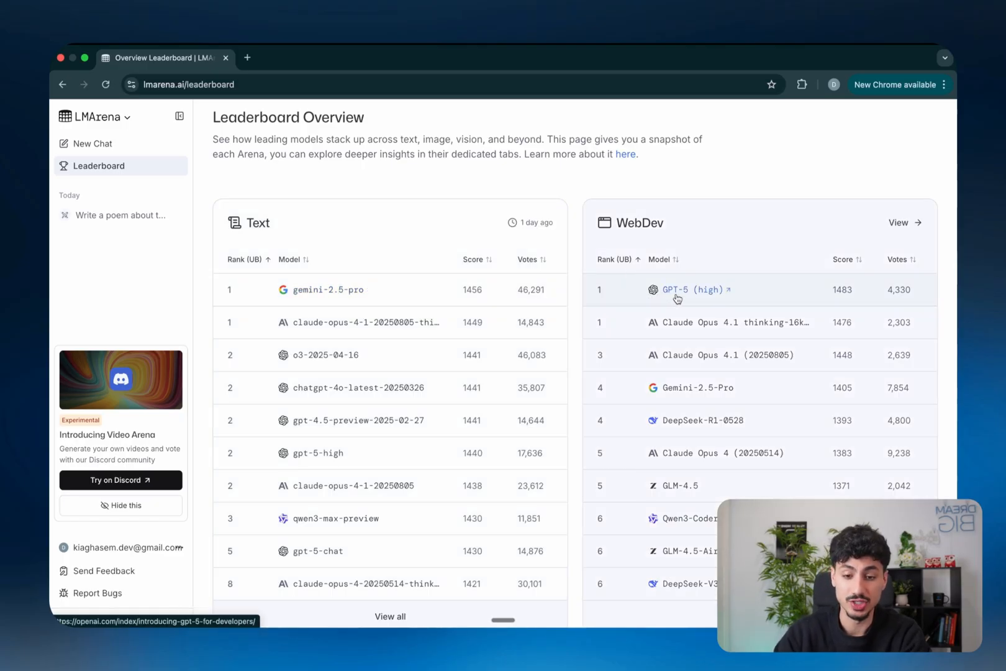
scroll(down, 3)
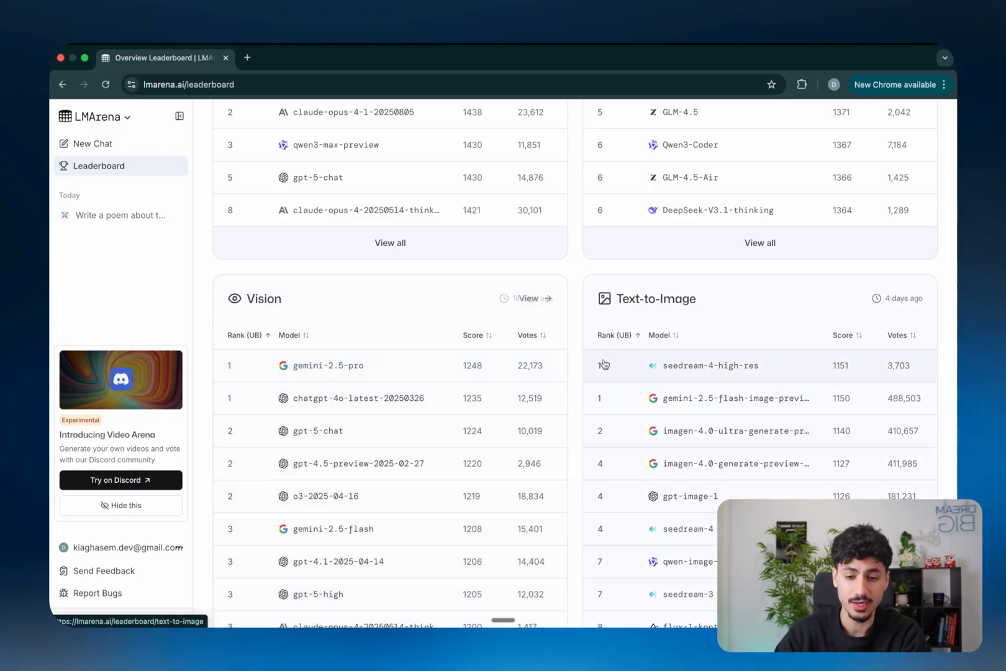
mouse_move(677, 379)
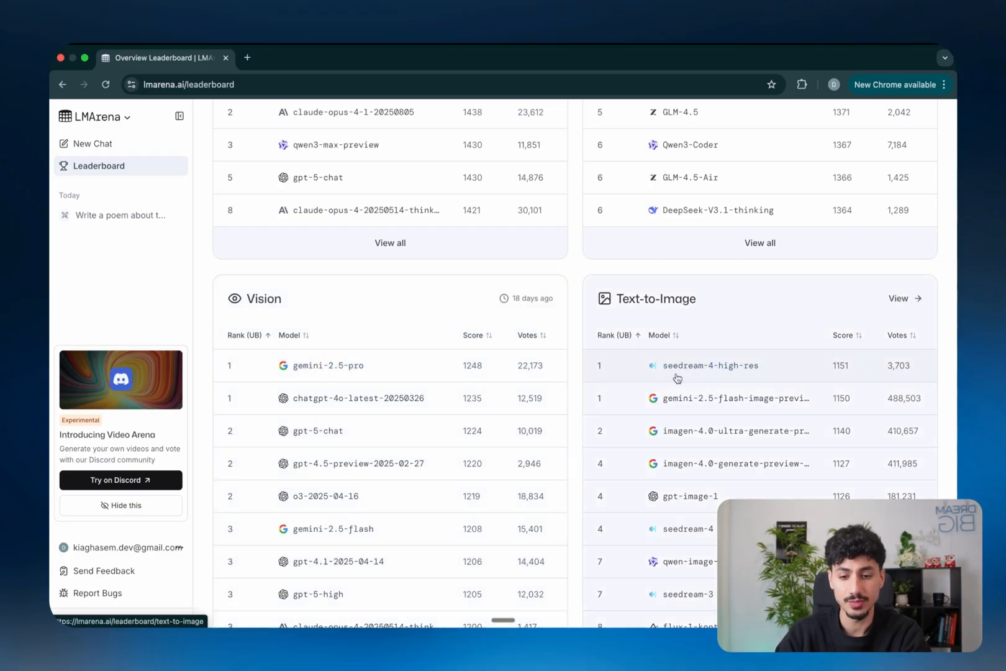
scroll(down, 3)
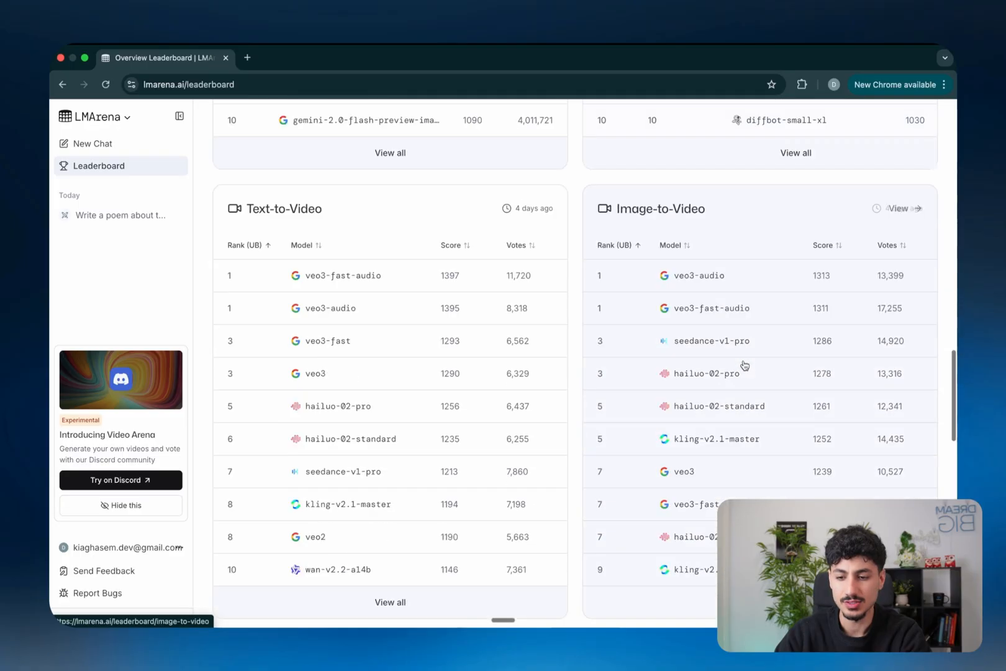